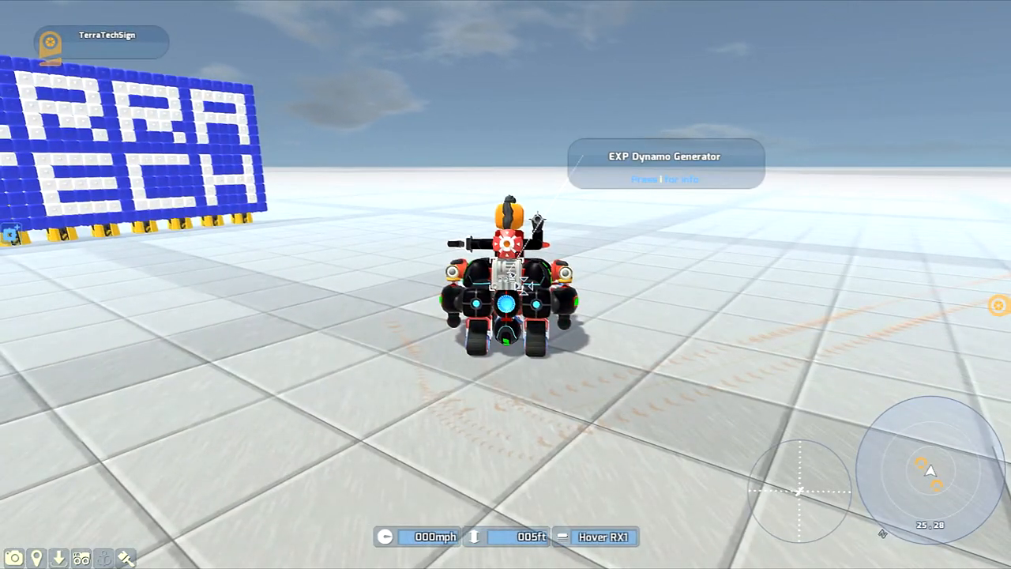
# Step: Drive the hover tech forward toward the teleport area
pyautogui.press('w')
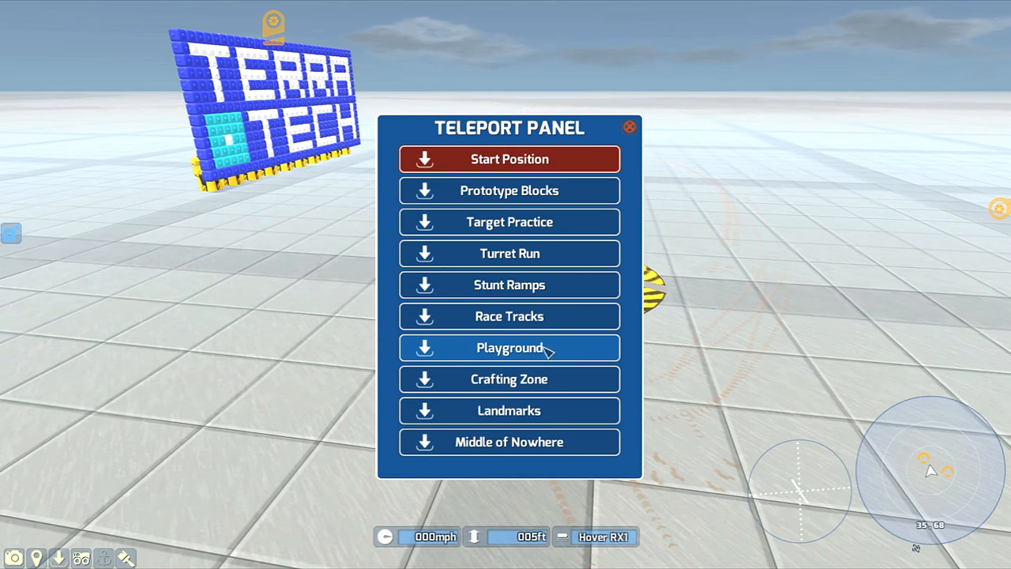
pyautogui.moveTo(528, 418)
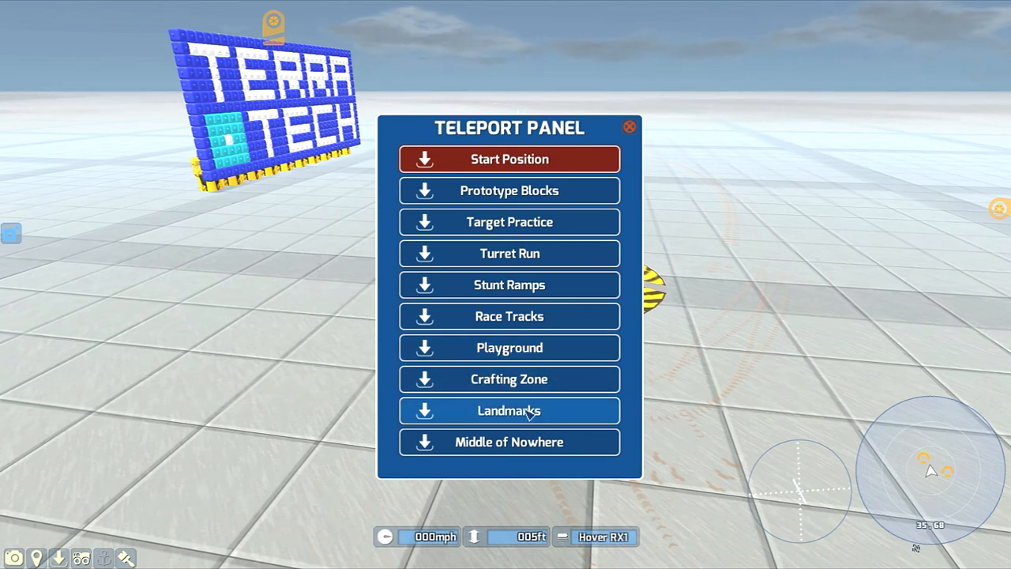
pyautogui.moveTo(583, 449)
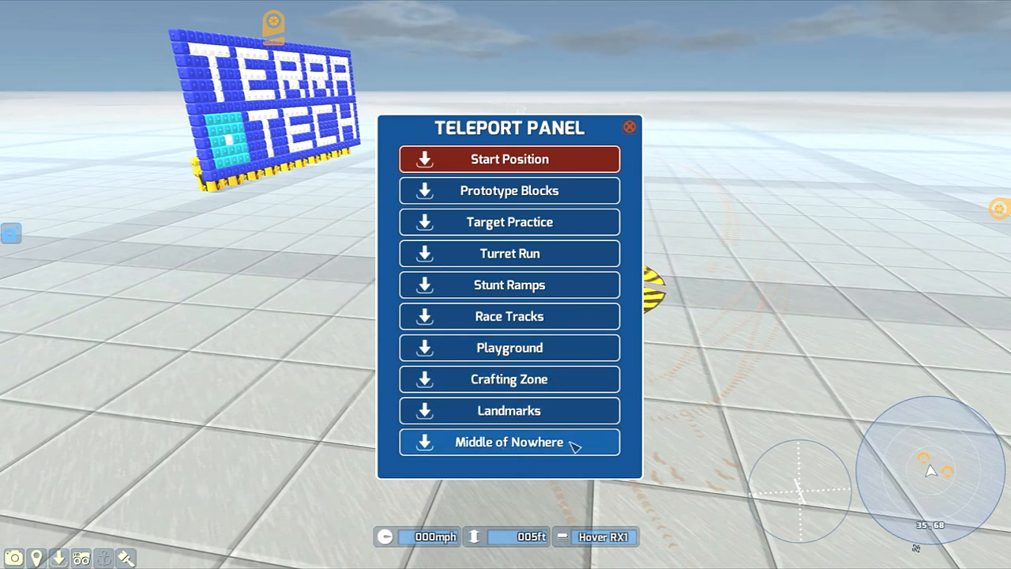
pyautogui.moveTo(518, 156)
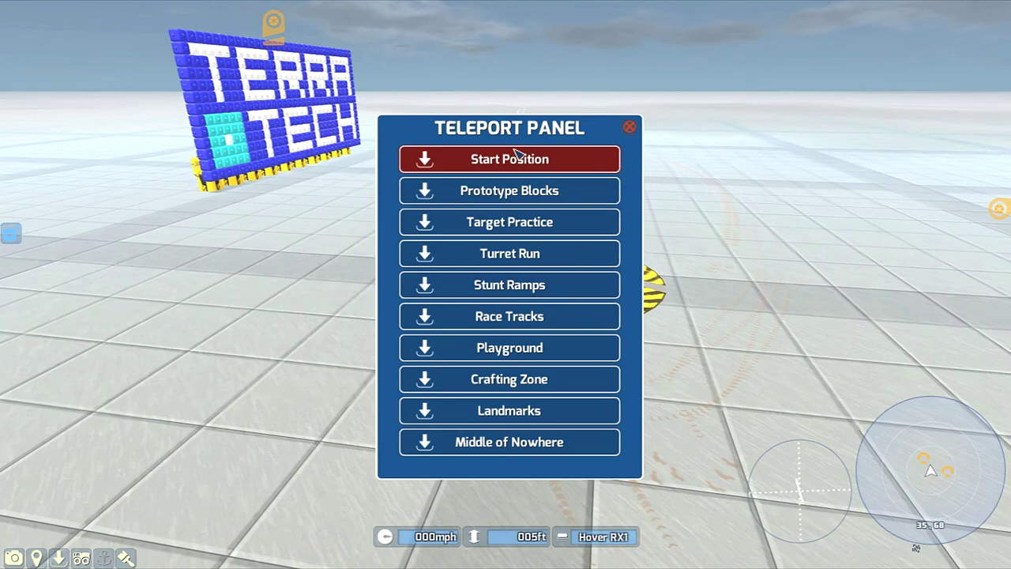
# Step: Teleport to the block-display area and move the red hover tech forward
pyautogui.click(509, 158)
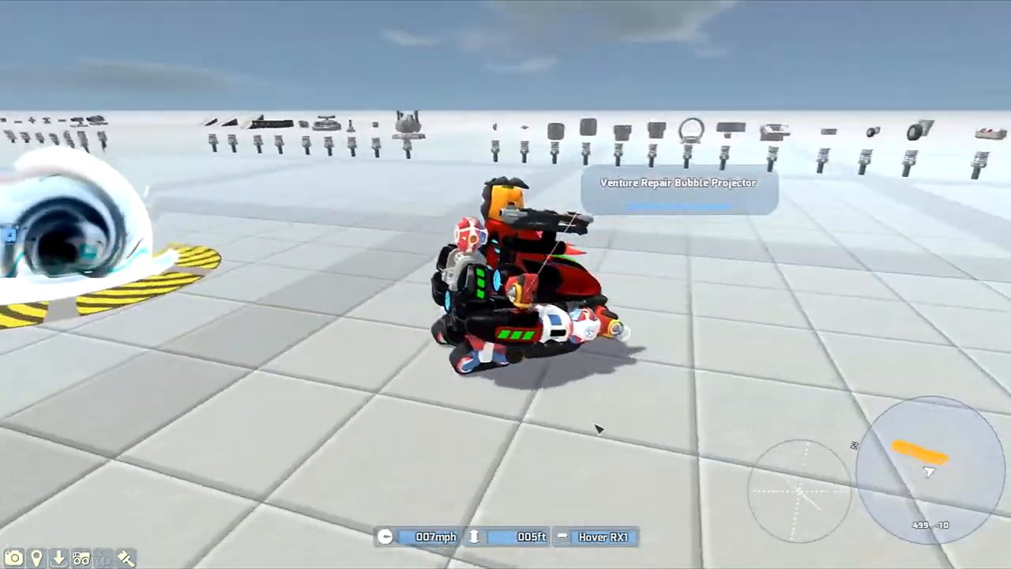
pyautogui.press('w')
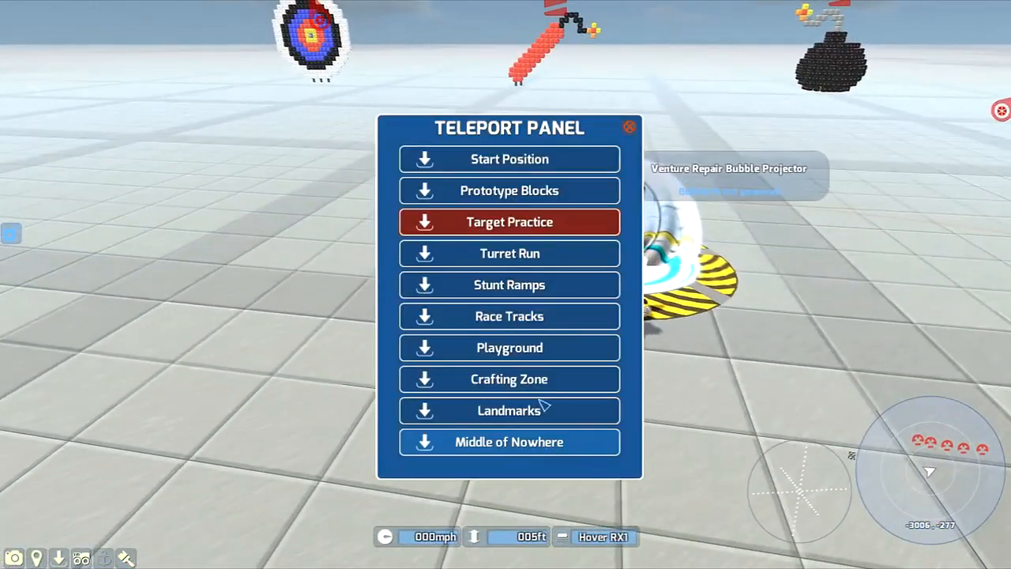
pyautogui.click(509, 221)
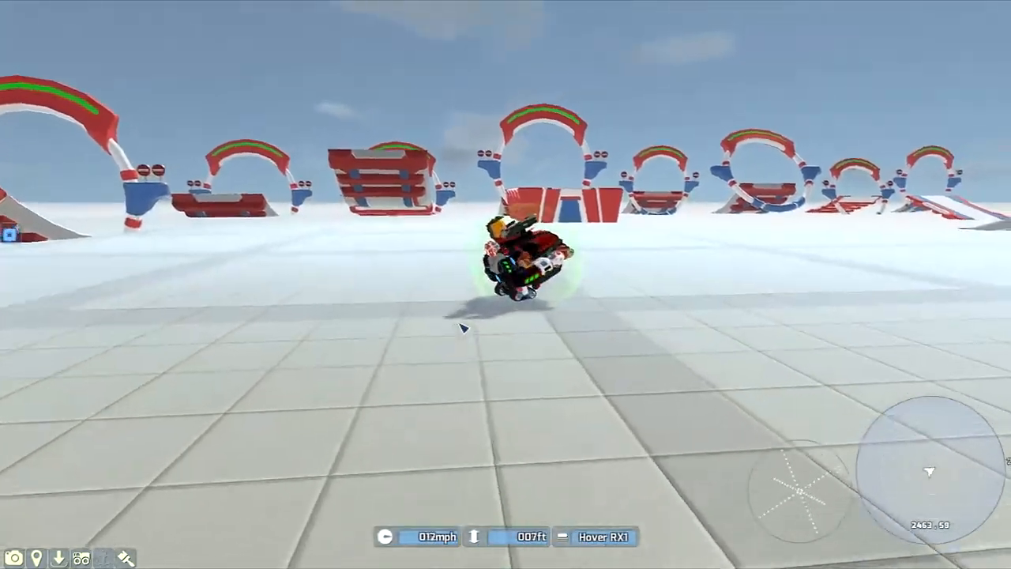
# Step: Boost the hover tech toward the stunt loops at about 114 mph
pyautogui.press('w')
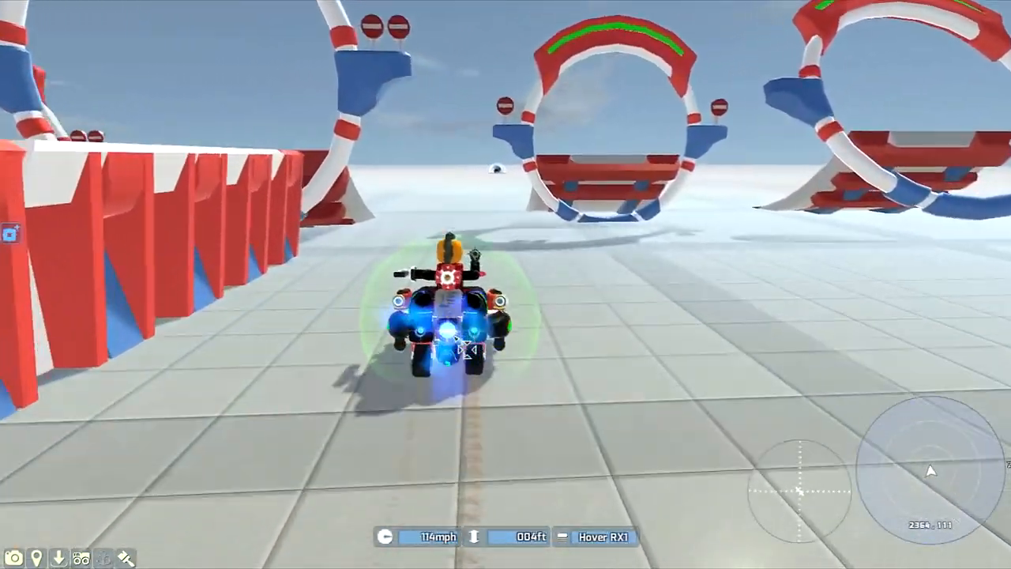
pyautogui.press('w')
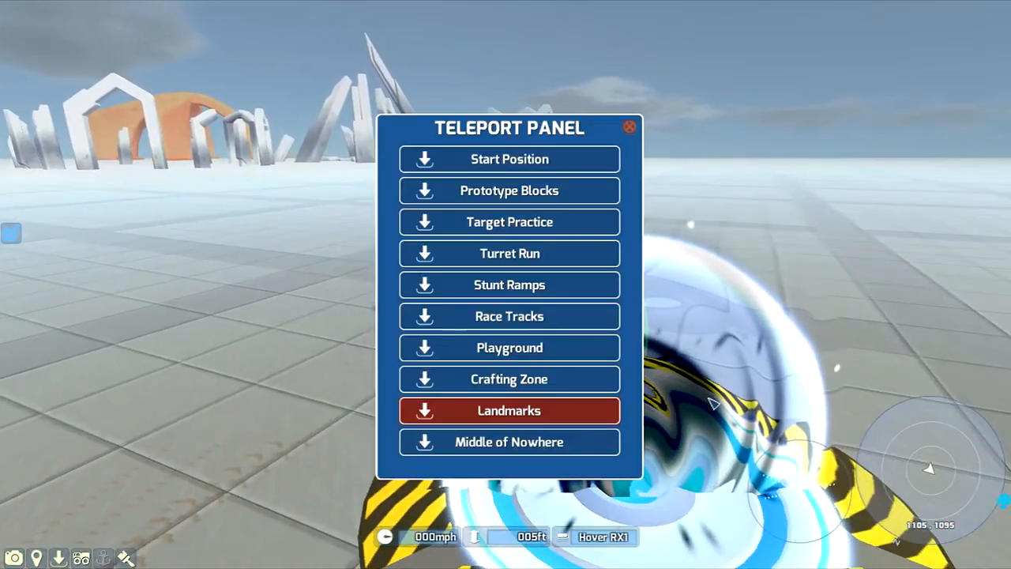
# Step: Teleport the tech to open ground beside a teleporter pad
pyautogui.click(509, 411)
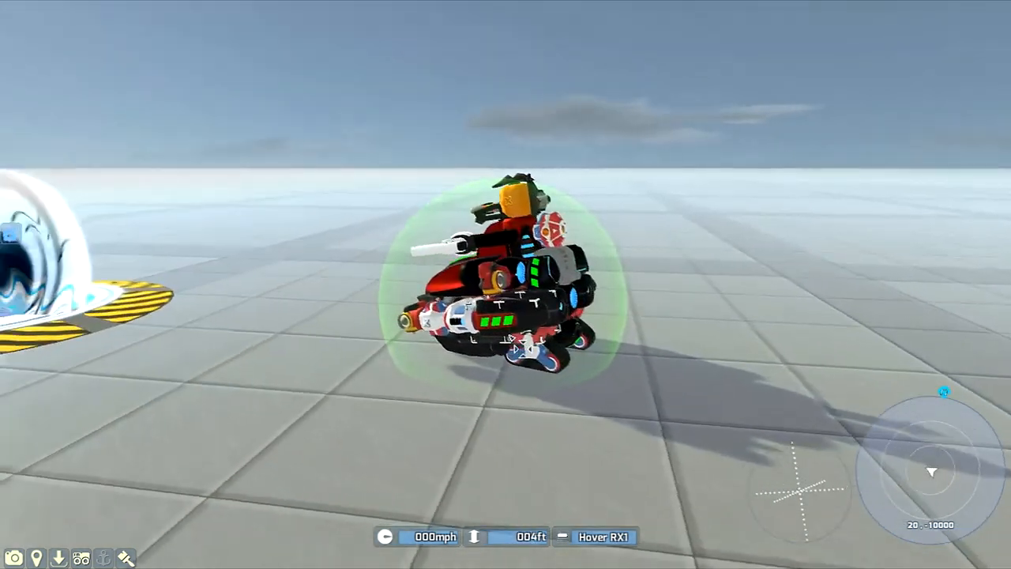
# Step: Fly the Hover RX1 forward across the open grid plain, then let it halt
pyautogui.press('w')
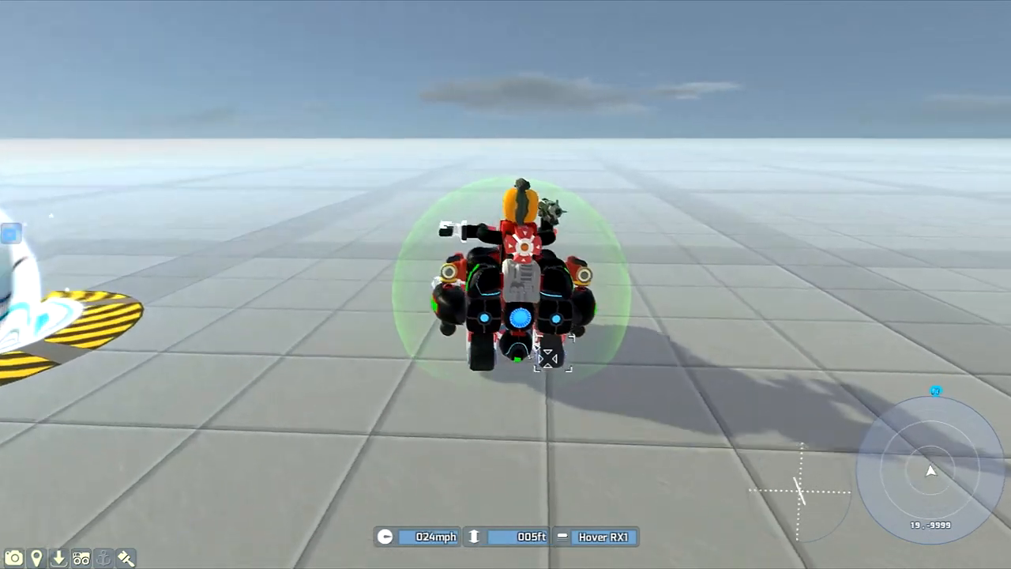
pyautogui.press('w')
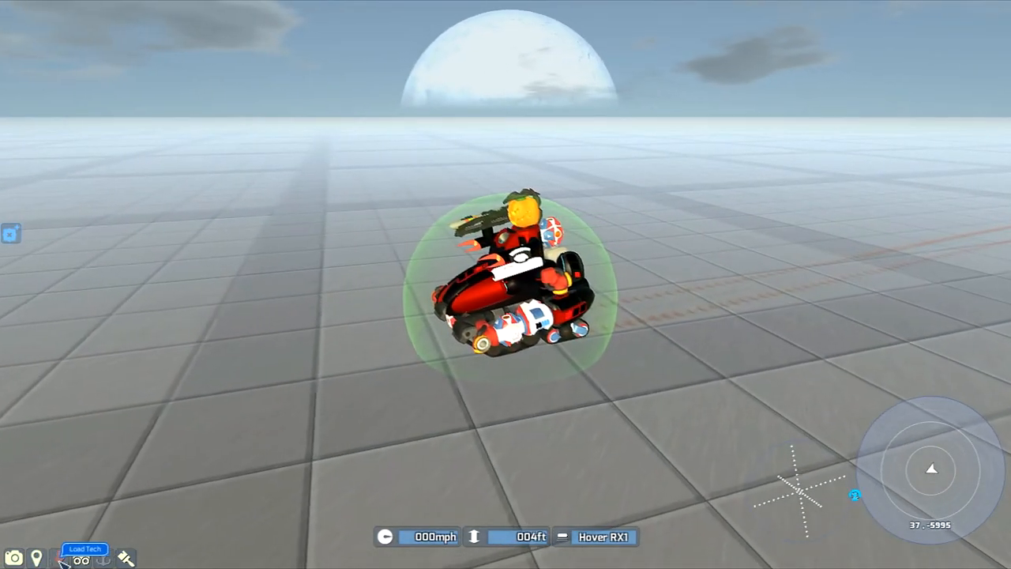
pyautogui.click(82, 556)
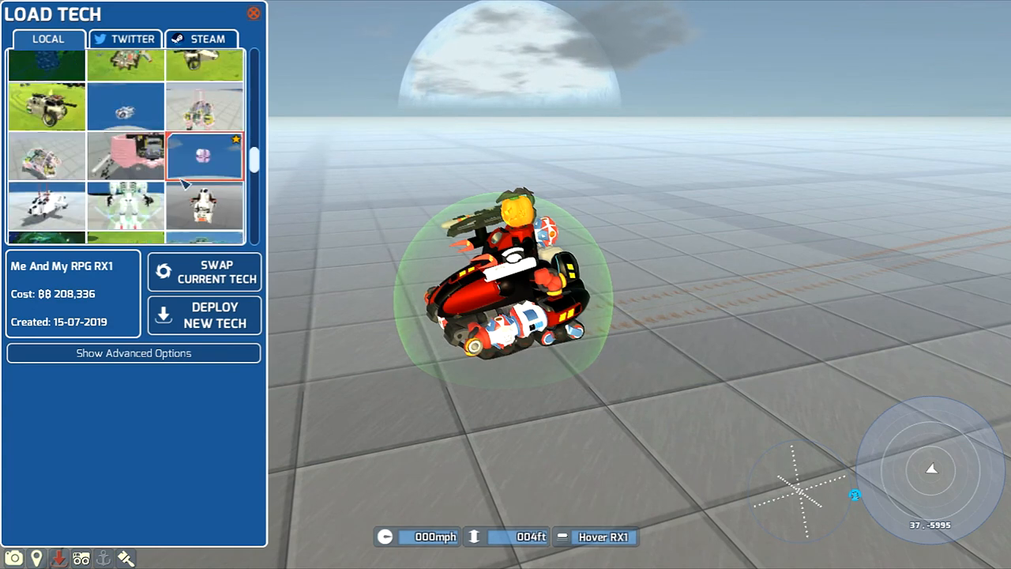
pyautogui.scroll(-3)
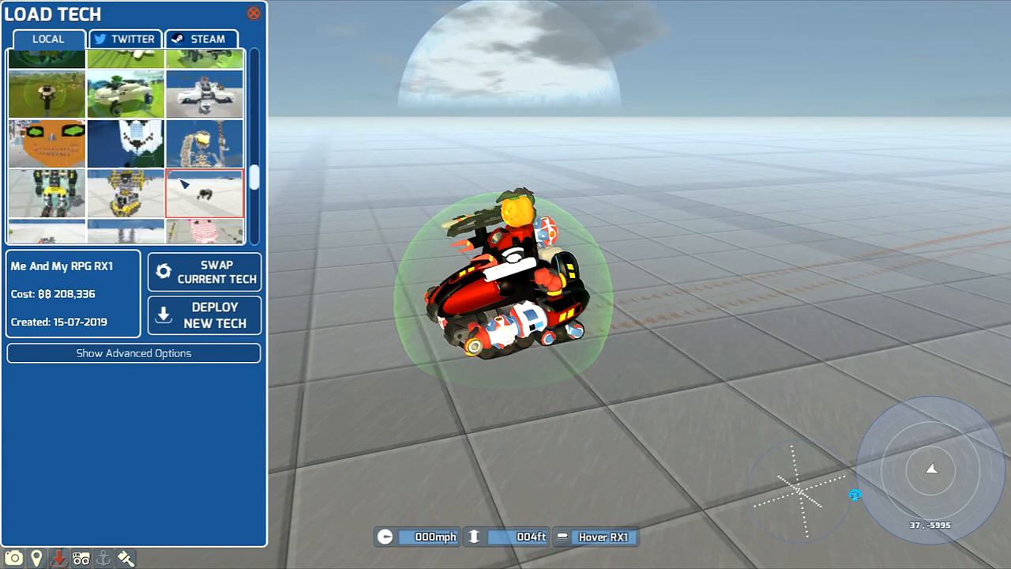
pyautogui.scroll(-3)
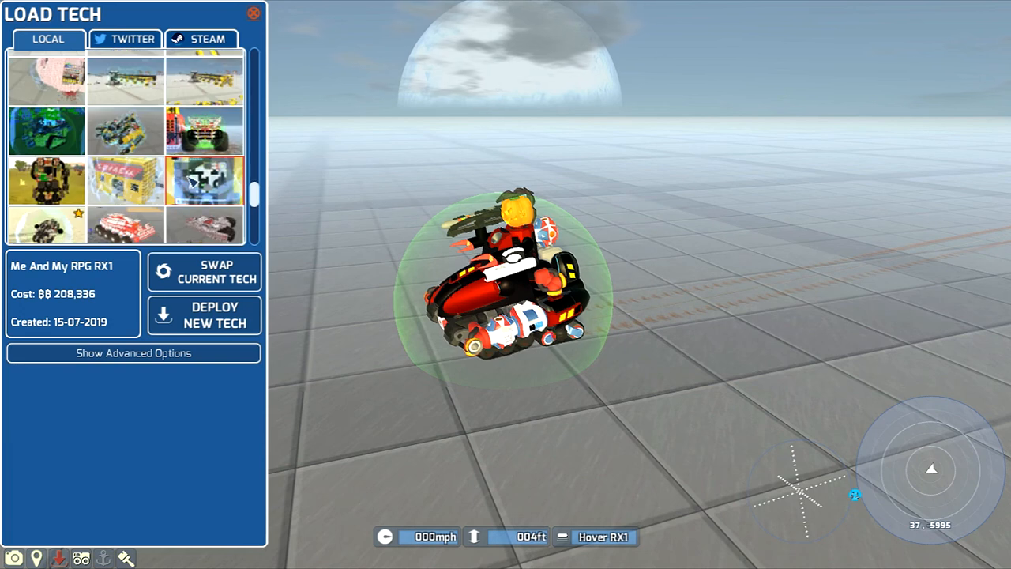
pyautogui.scroll(-3)
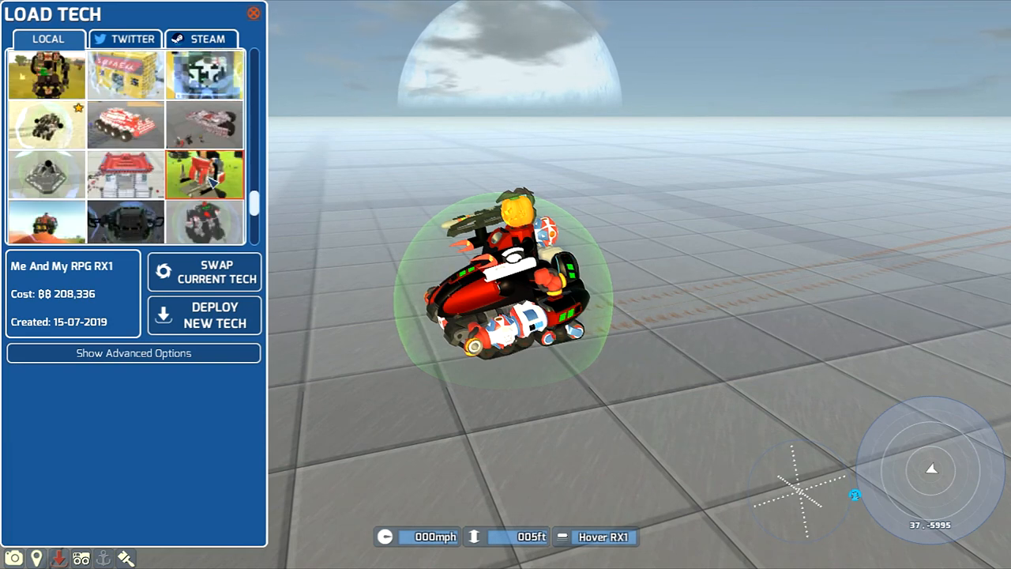
pyautogui.scroll(-3)
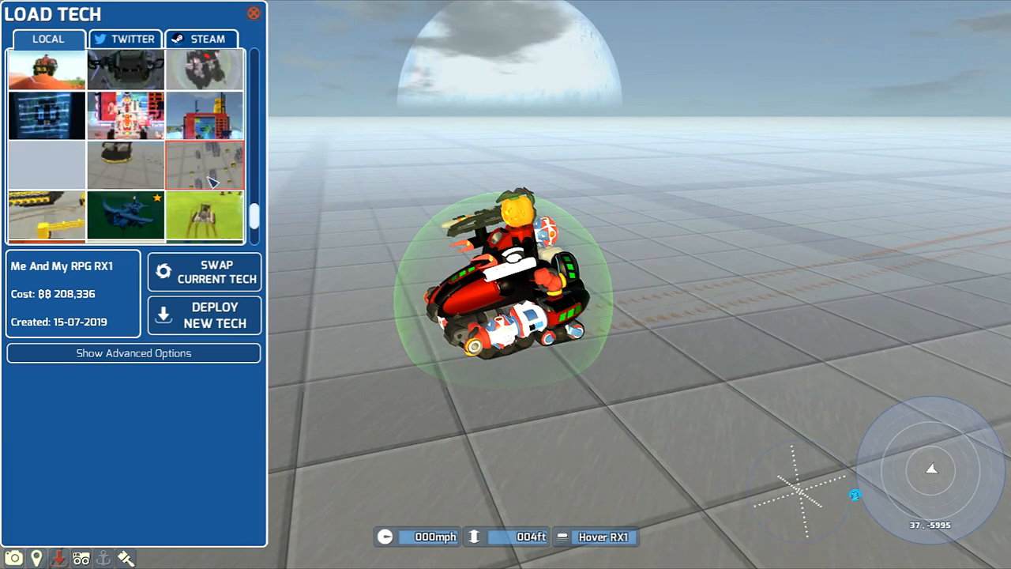
pyautogui.scroll(-3)
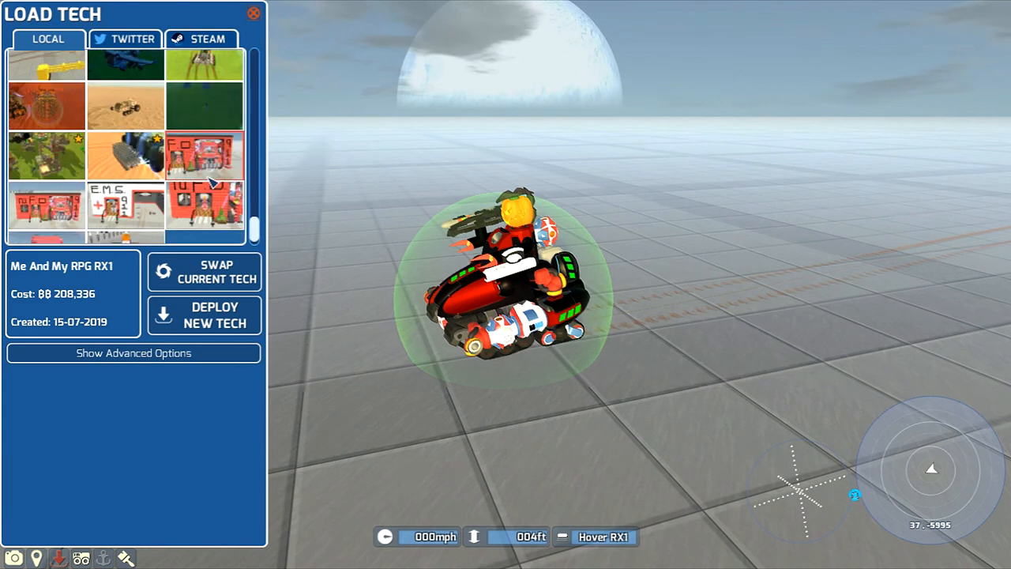
pyautogui.scroll(-3)
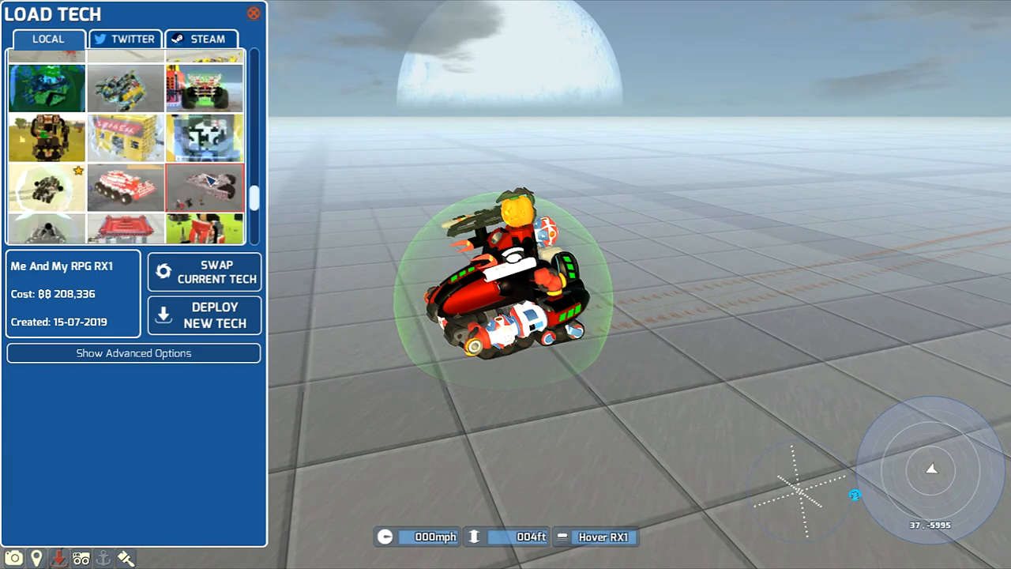
pyautogui.scroll(-3)
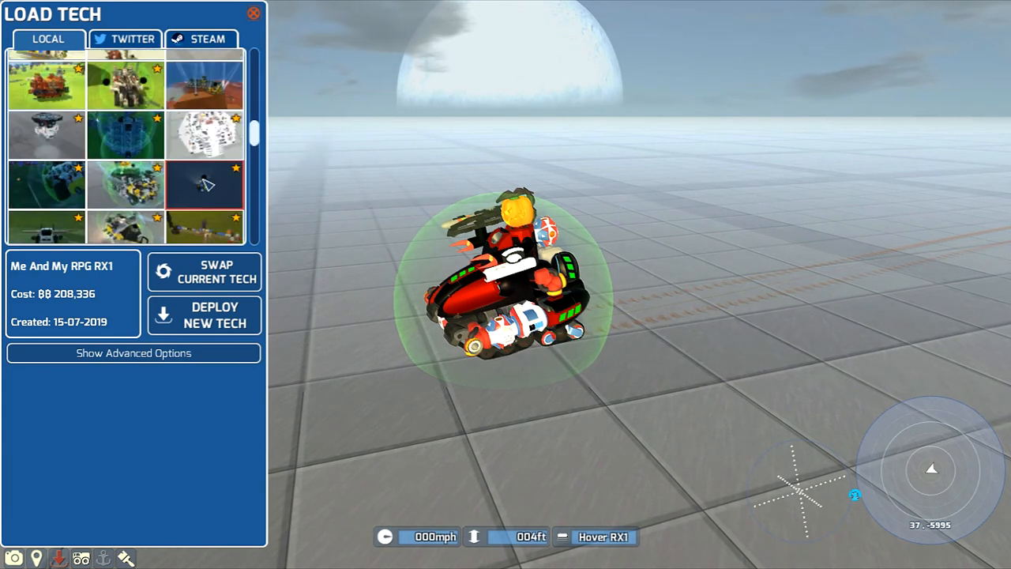
pyautogui.scroll(-3)
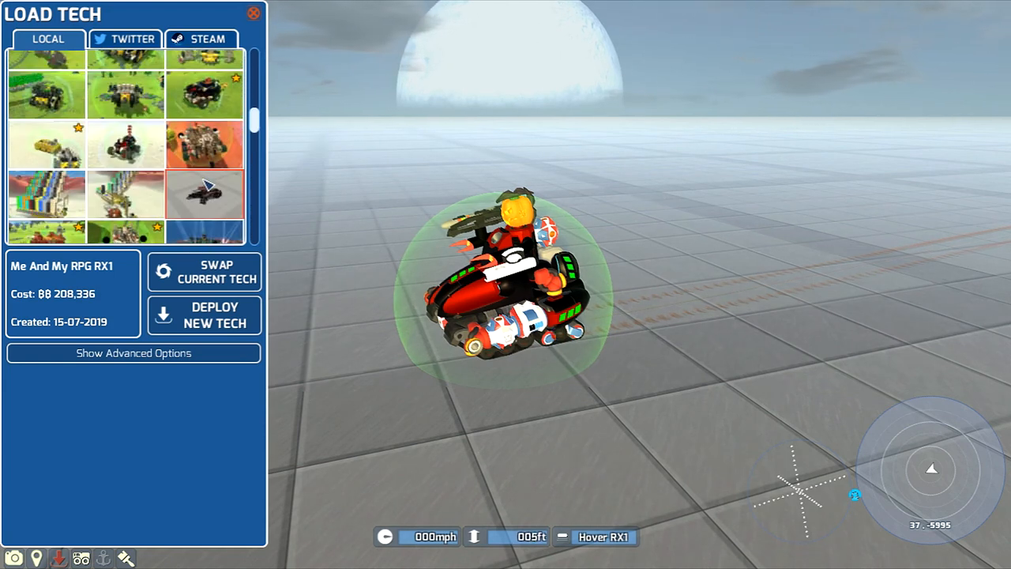
pyautogui.scroll(-3)
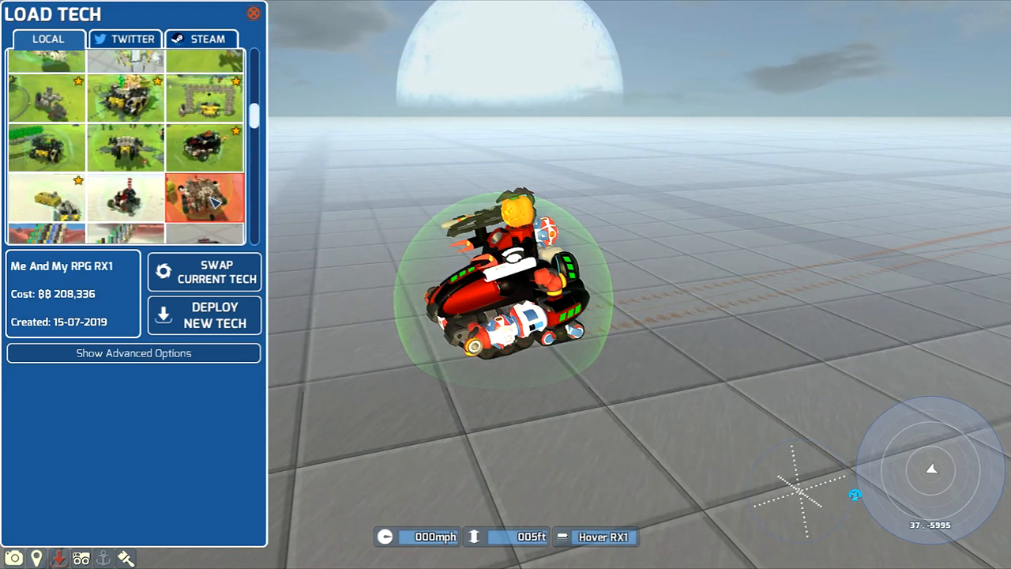
pyautogui.scroll(-3)
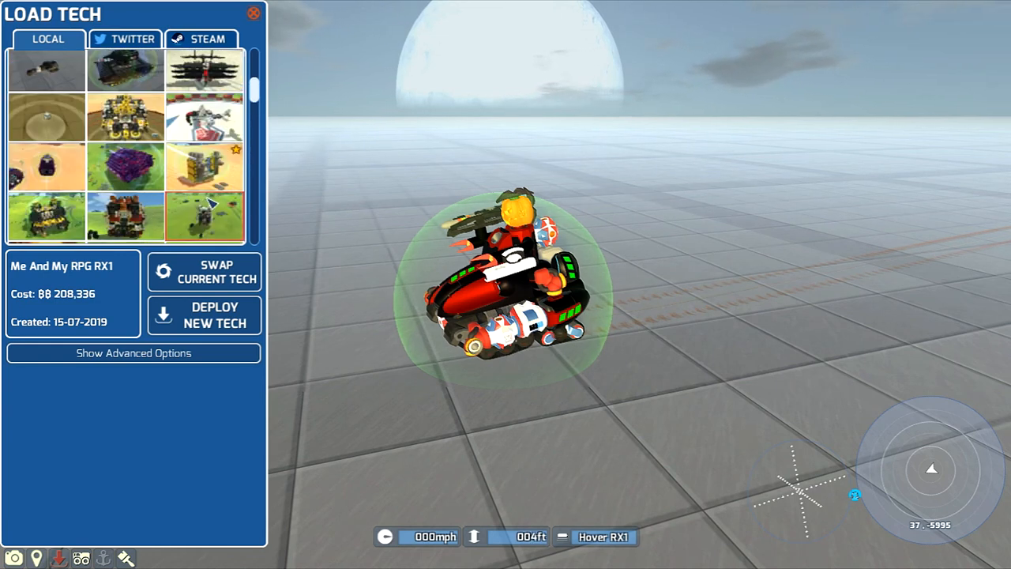
pyautogui.scroll(-3)
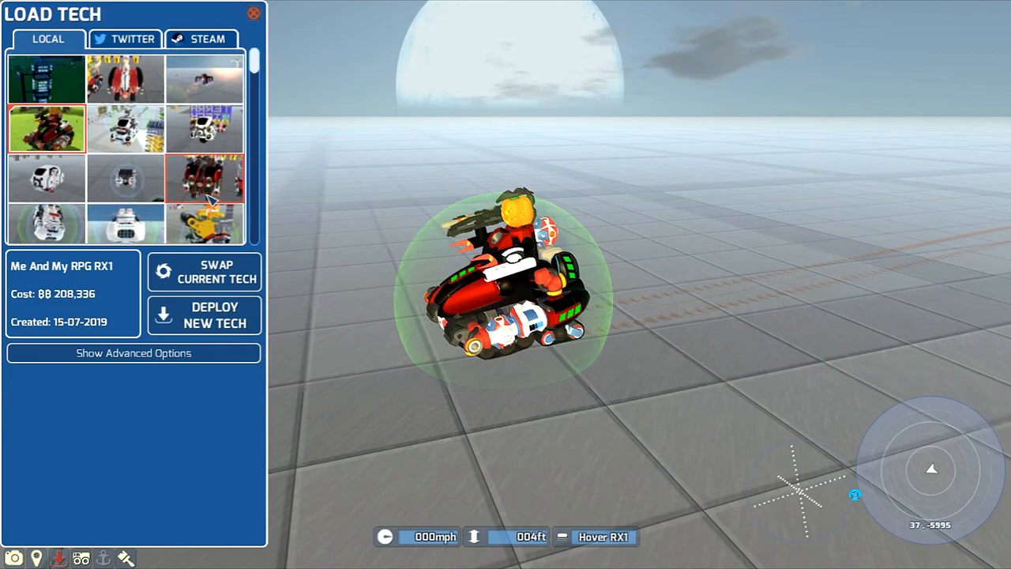
pyautogui.click(253, 16)
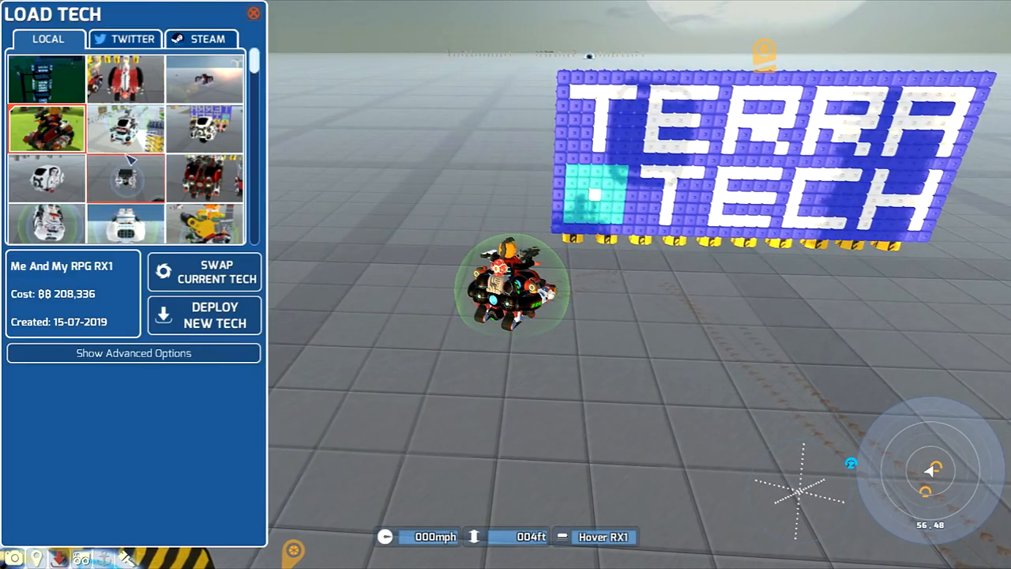
# Step: Select the Purple People Beater from saved techs and deploy it as a new tech
pyautogui.click(203, 82)
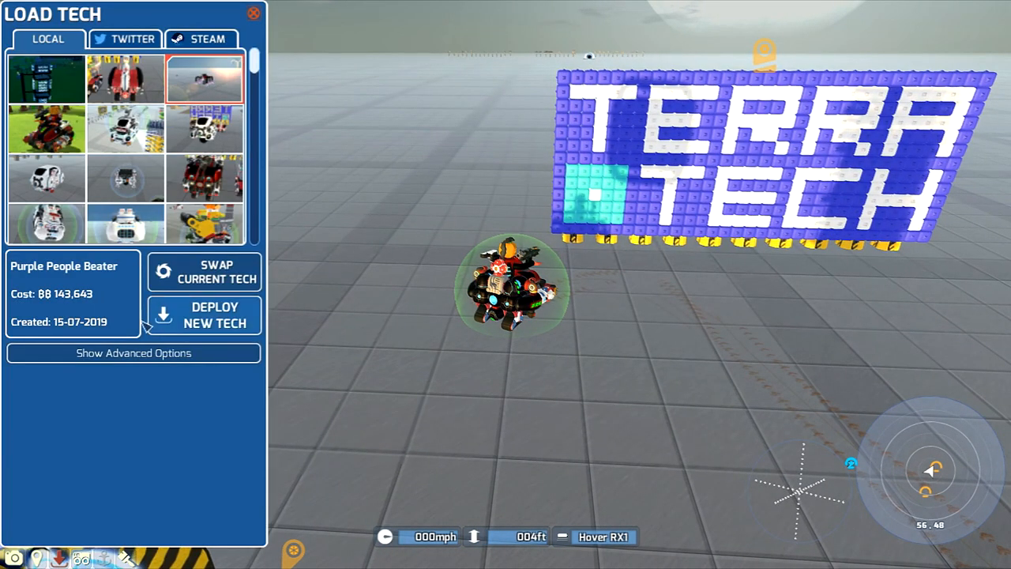
pyautogui.click(214, 315)
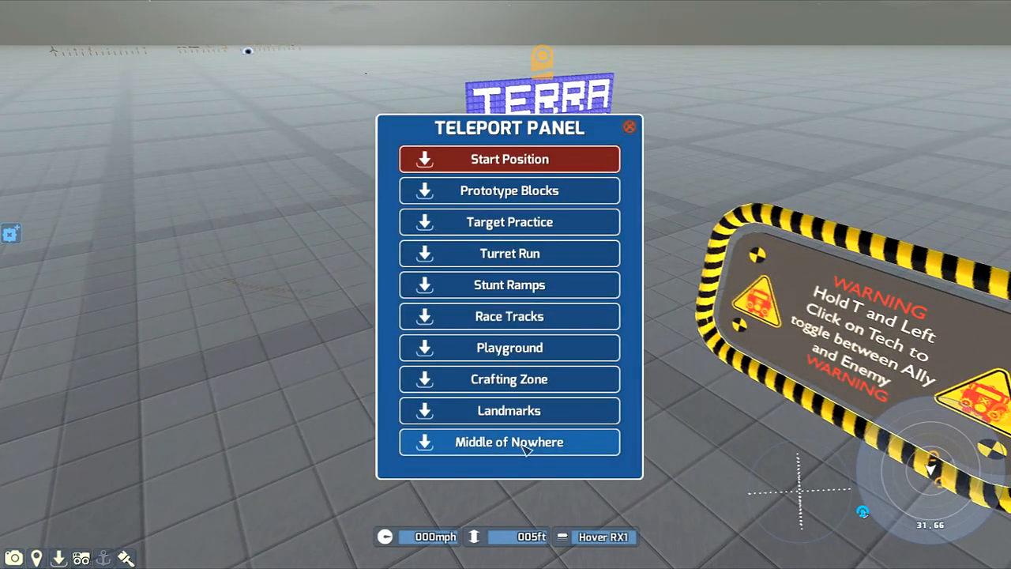
# Step: Teleport Hover RX1 to the Middle of Nowhere location
pyautogui.click(508, 442)
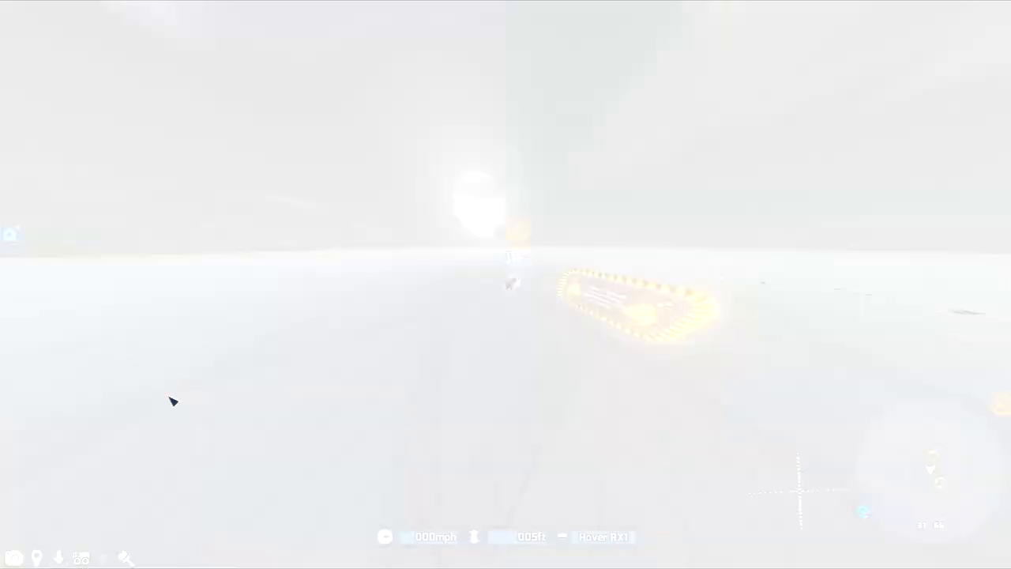